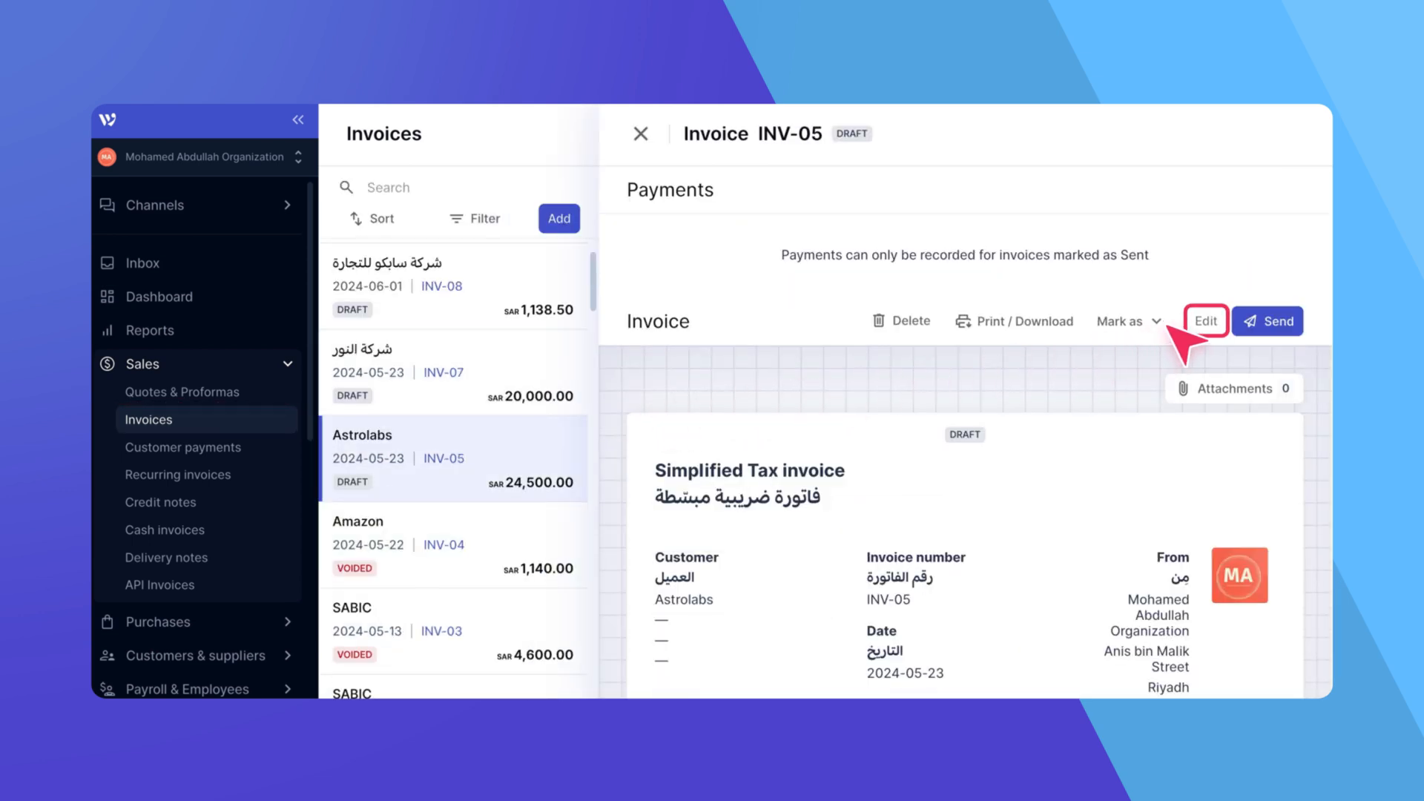
Reopen draft invoice INV-05 for editing and reach its 'Add stamp or signature' box.
left_click(1206, 320)
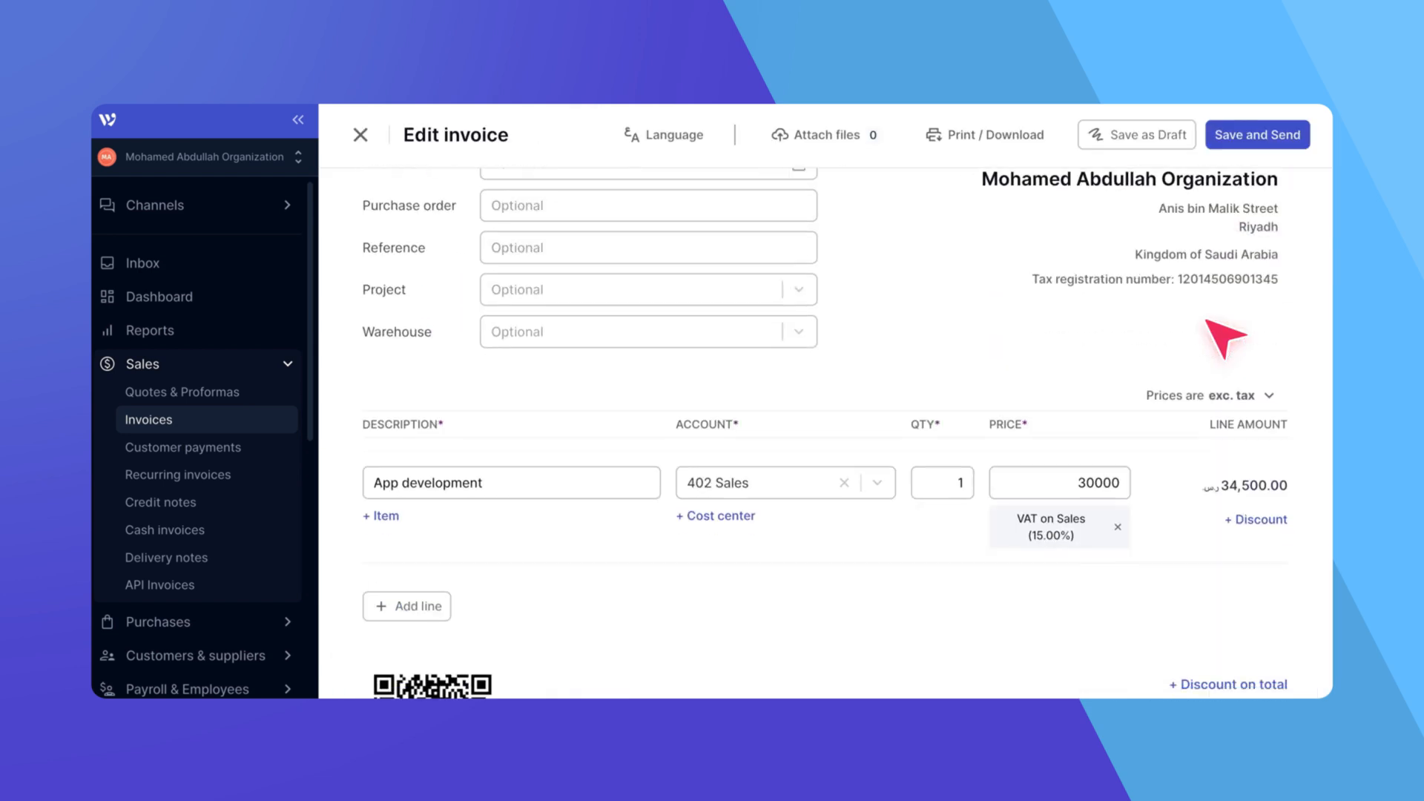
scroll("down", 3)
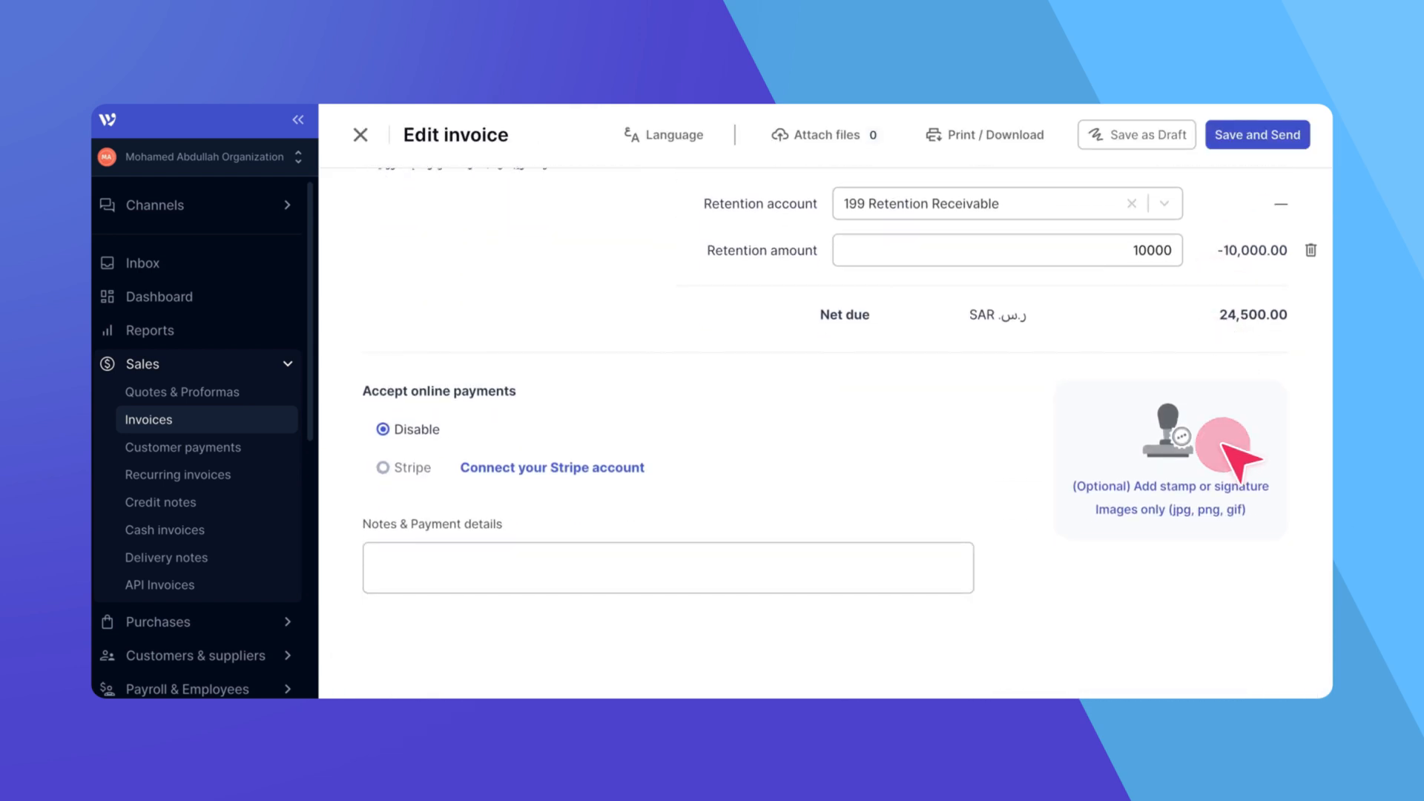
Upload MA Stamp.jpg as the stamp image on invoice INV-05.
left_click(1172, 460)
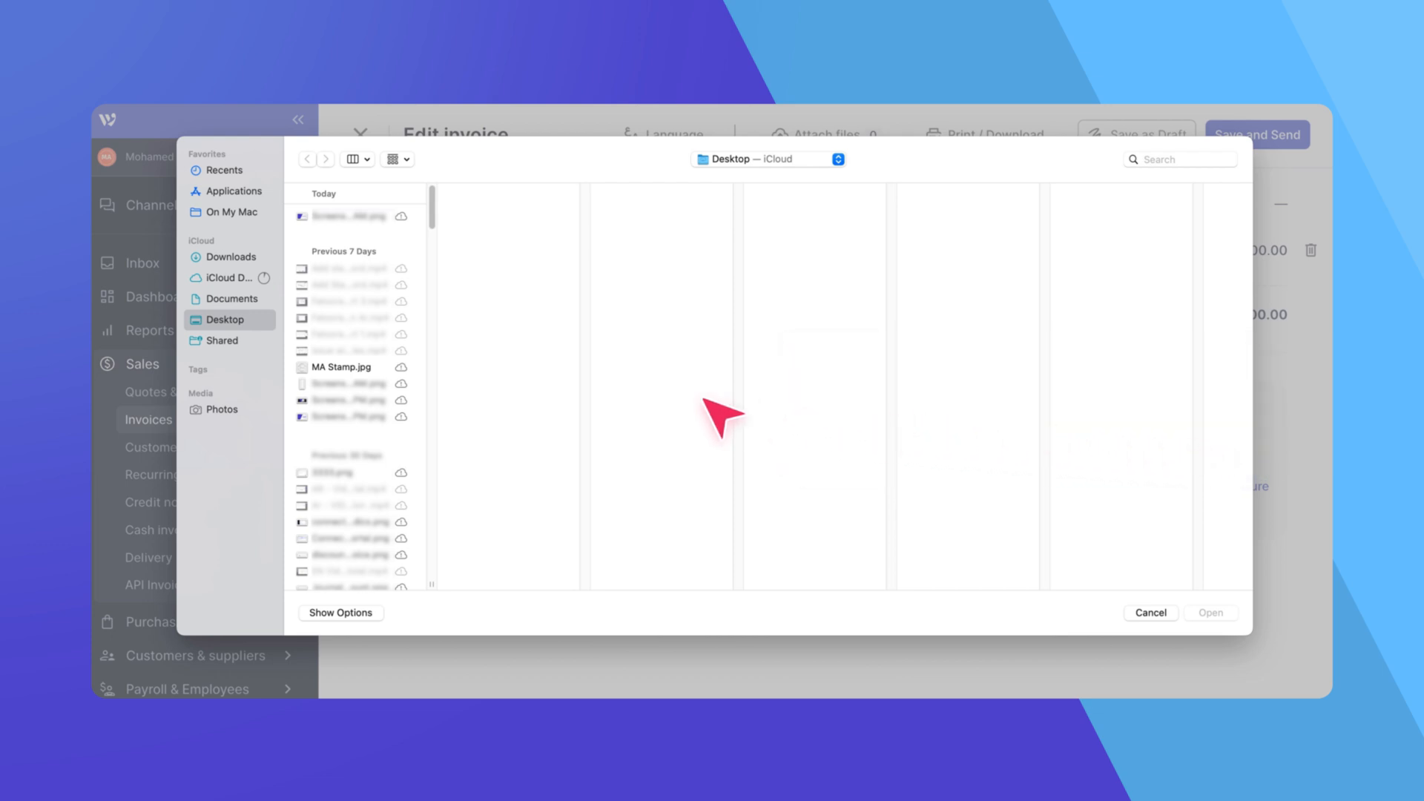
left_click(344, 368)
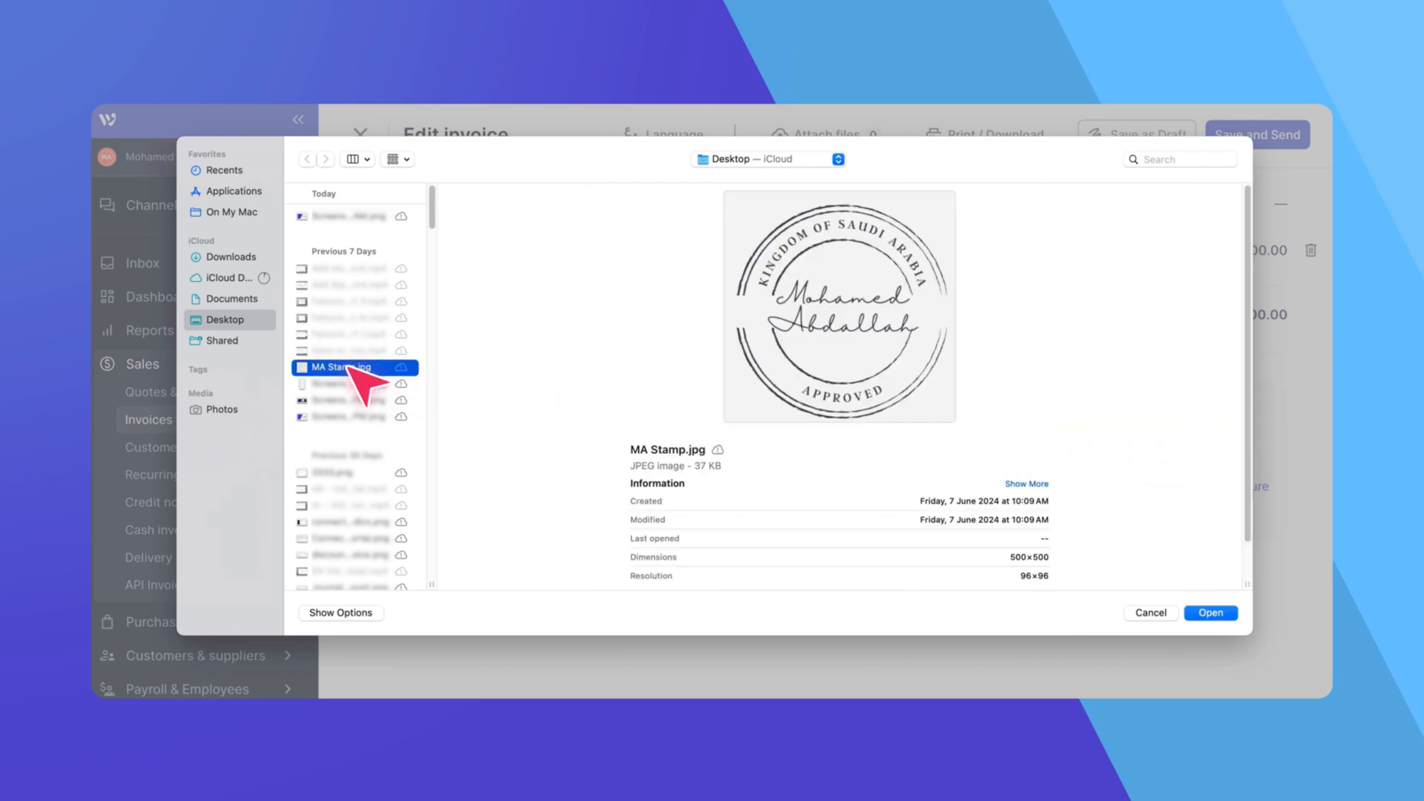
left_click(1210, 613)
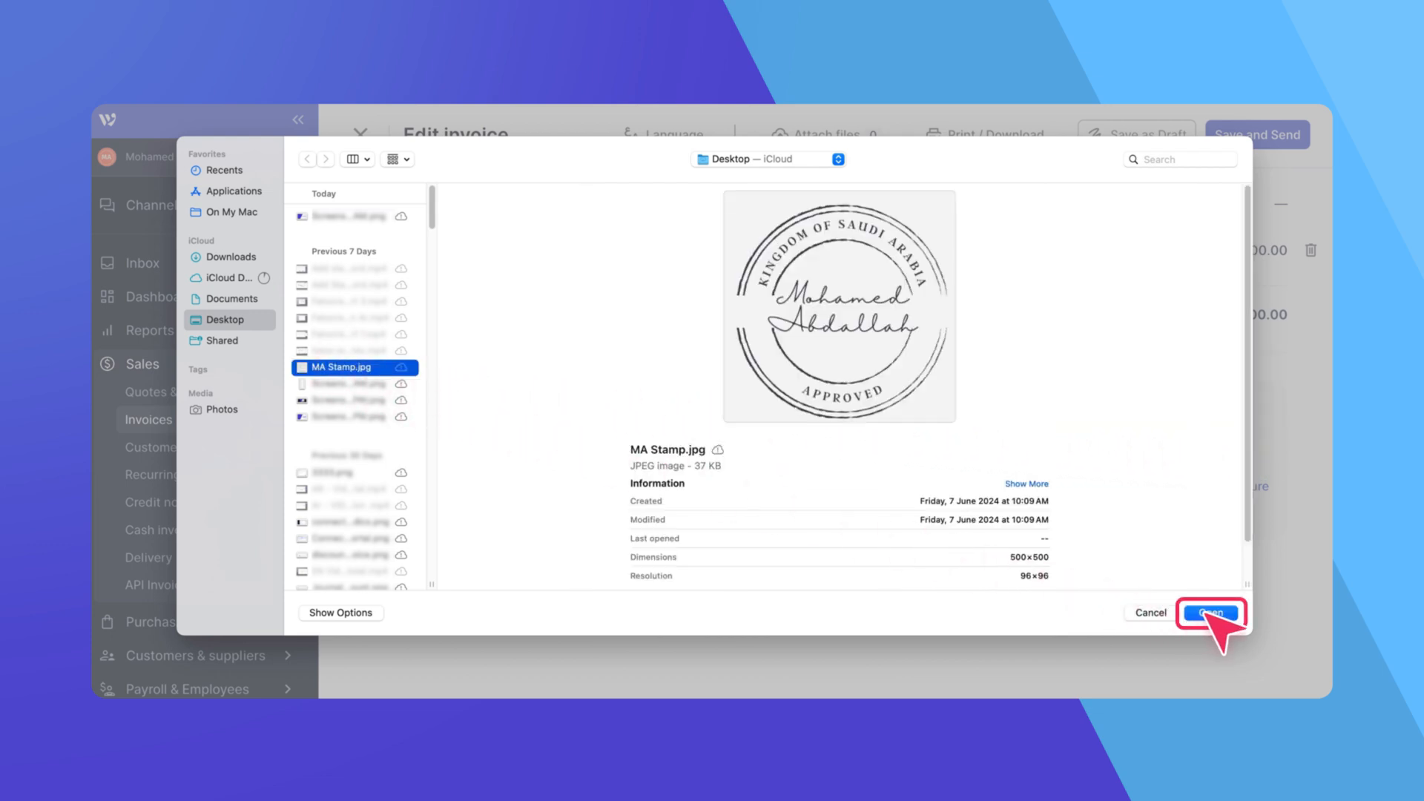
left_click(1208, 613)
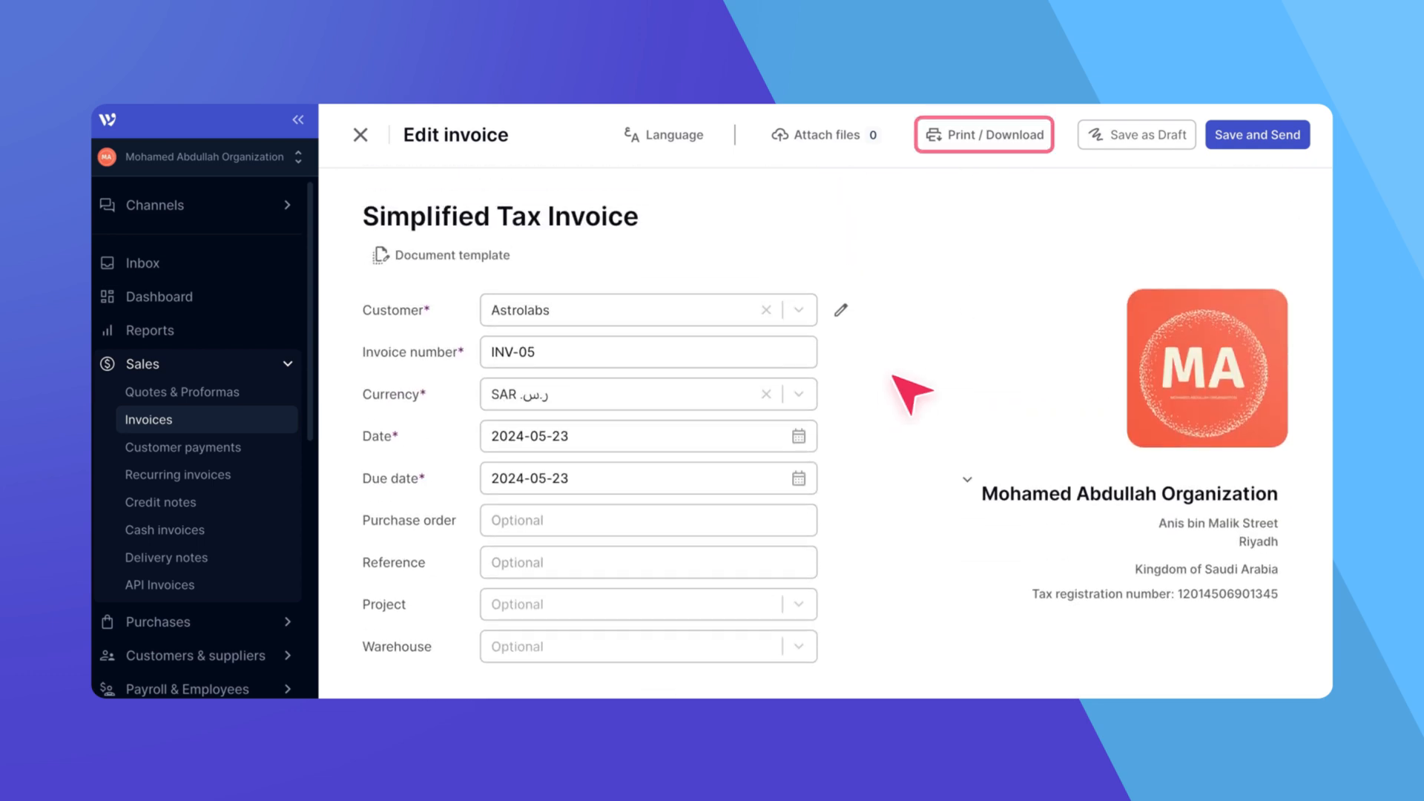
Download Astrolabs invoice INV-05 as a PDF and view the downloaded file.
left_click(983, 135)
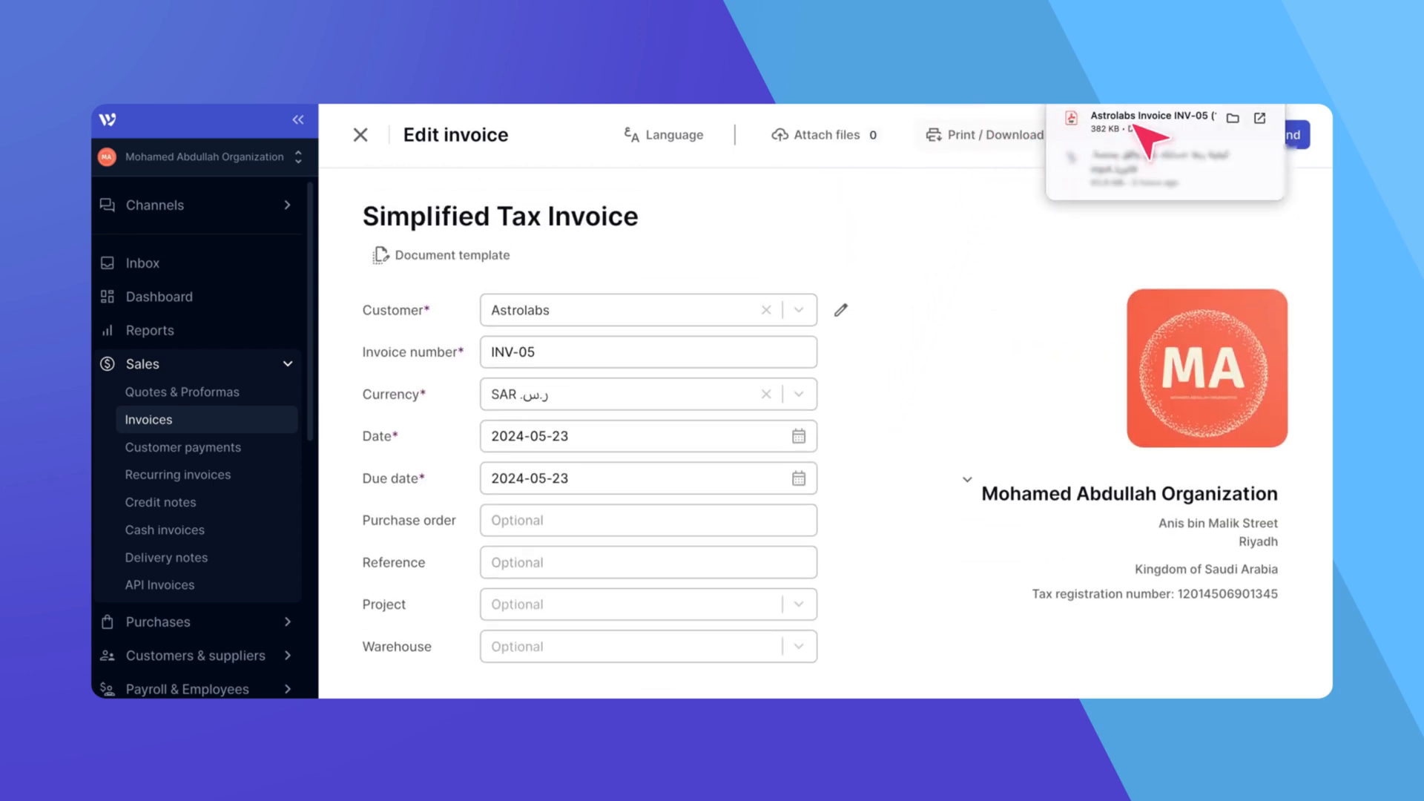
left_click(1147, 115)
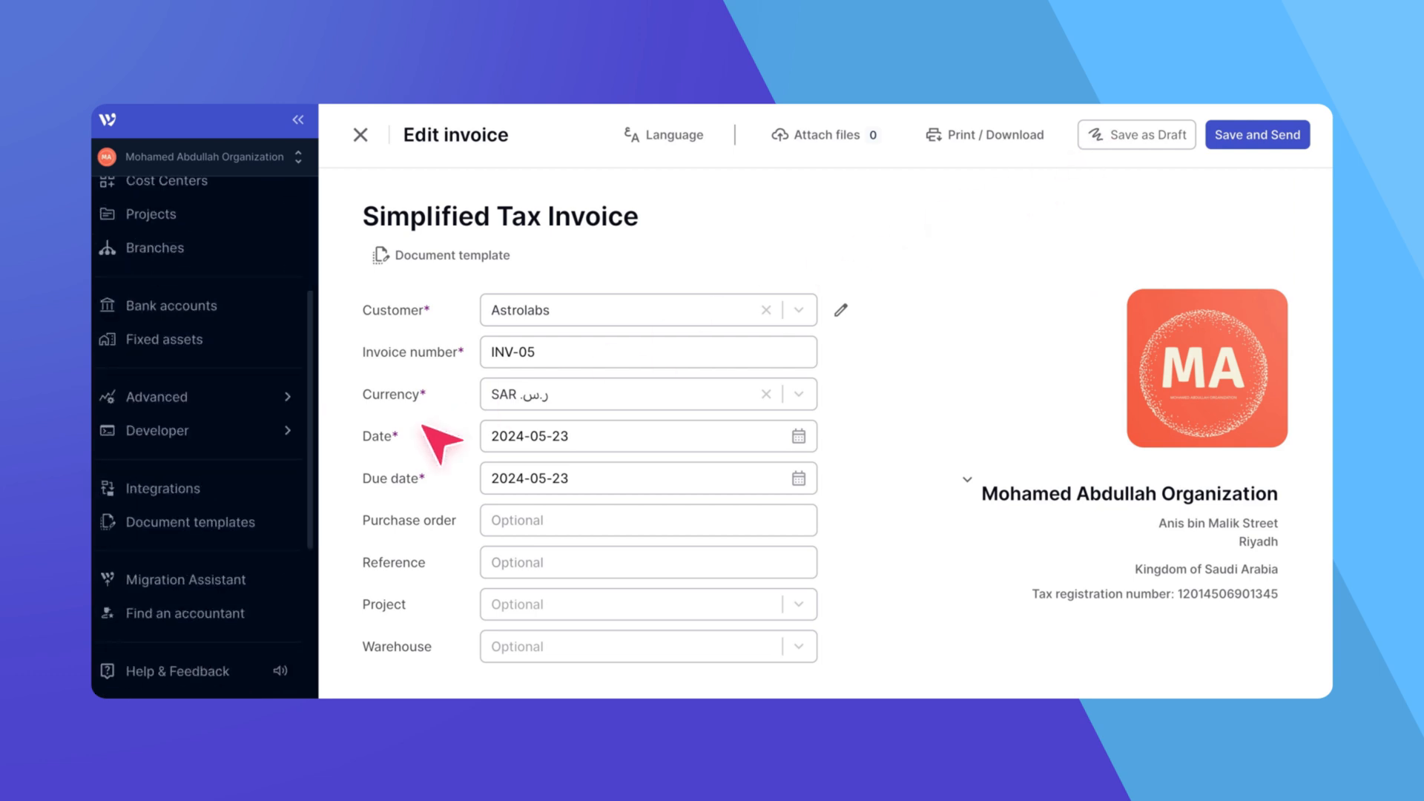
Show the Standard Invoice template's Footer section with stamp size 100% and default position.
left_click(189, 522)
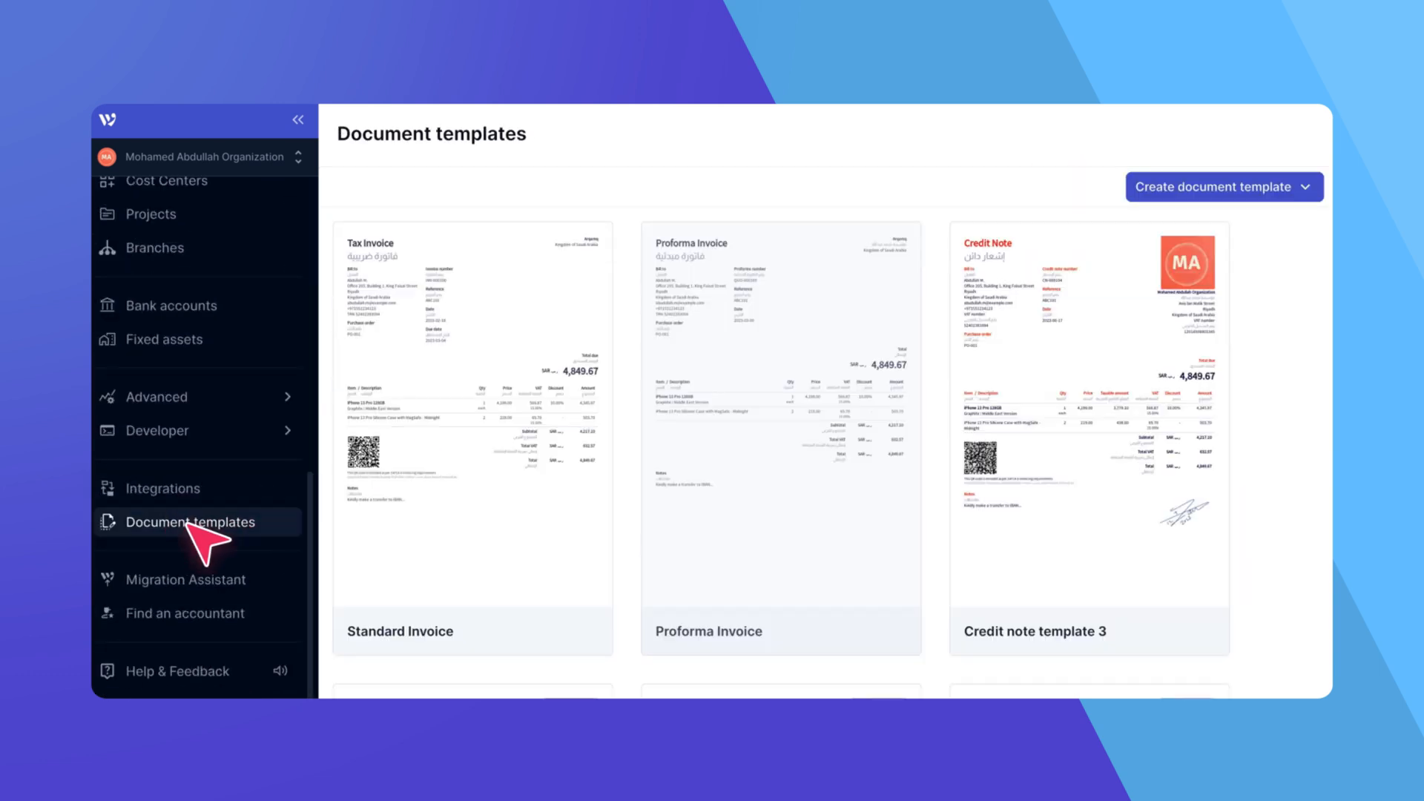
scroll("down", 3)
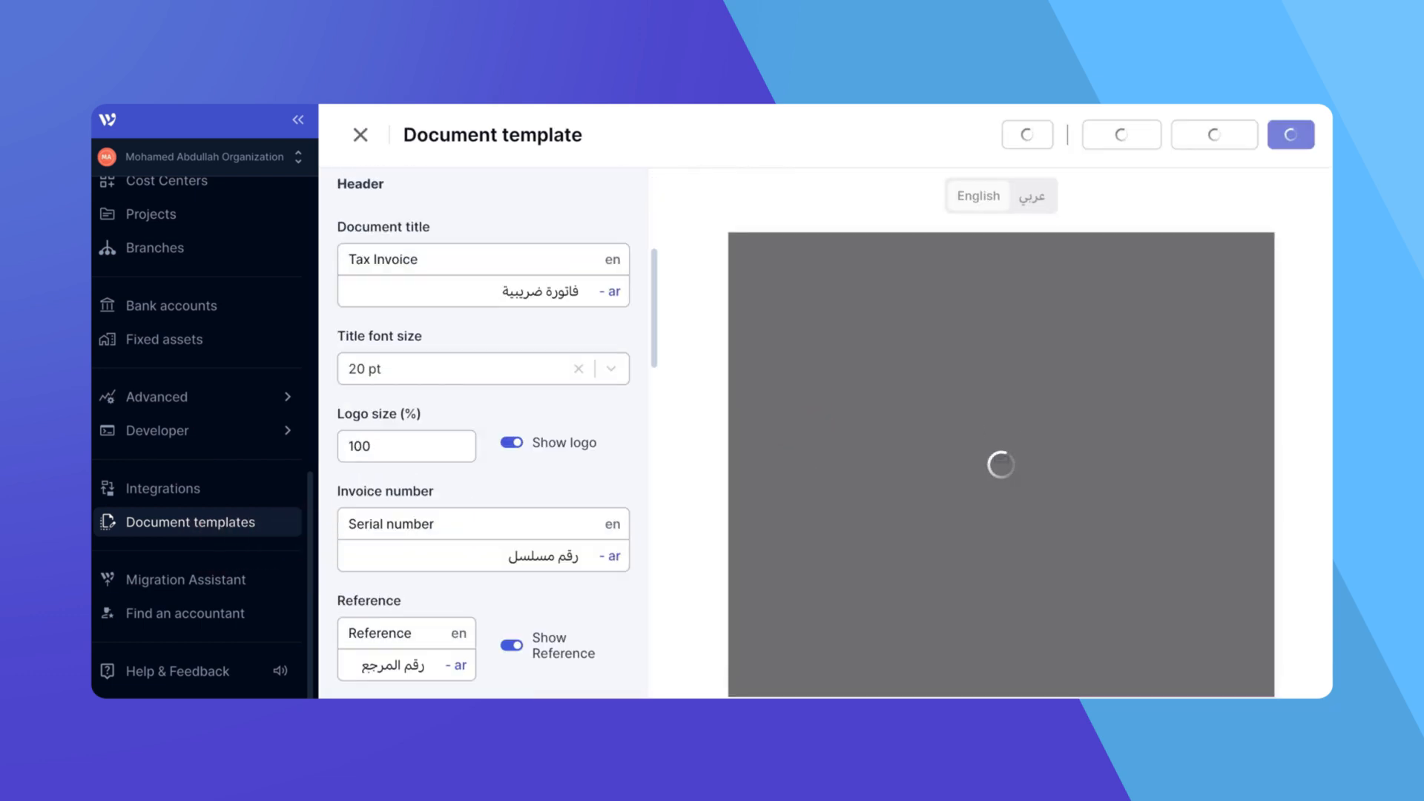
scroll("down", 3)
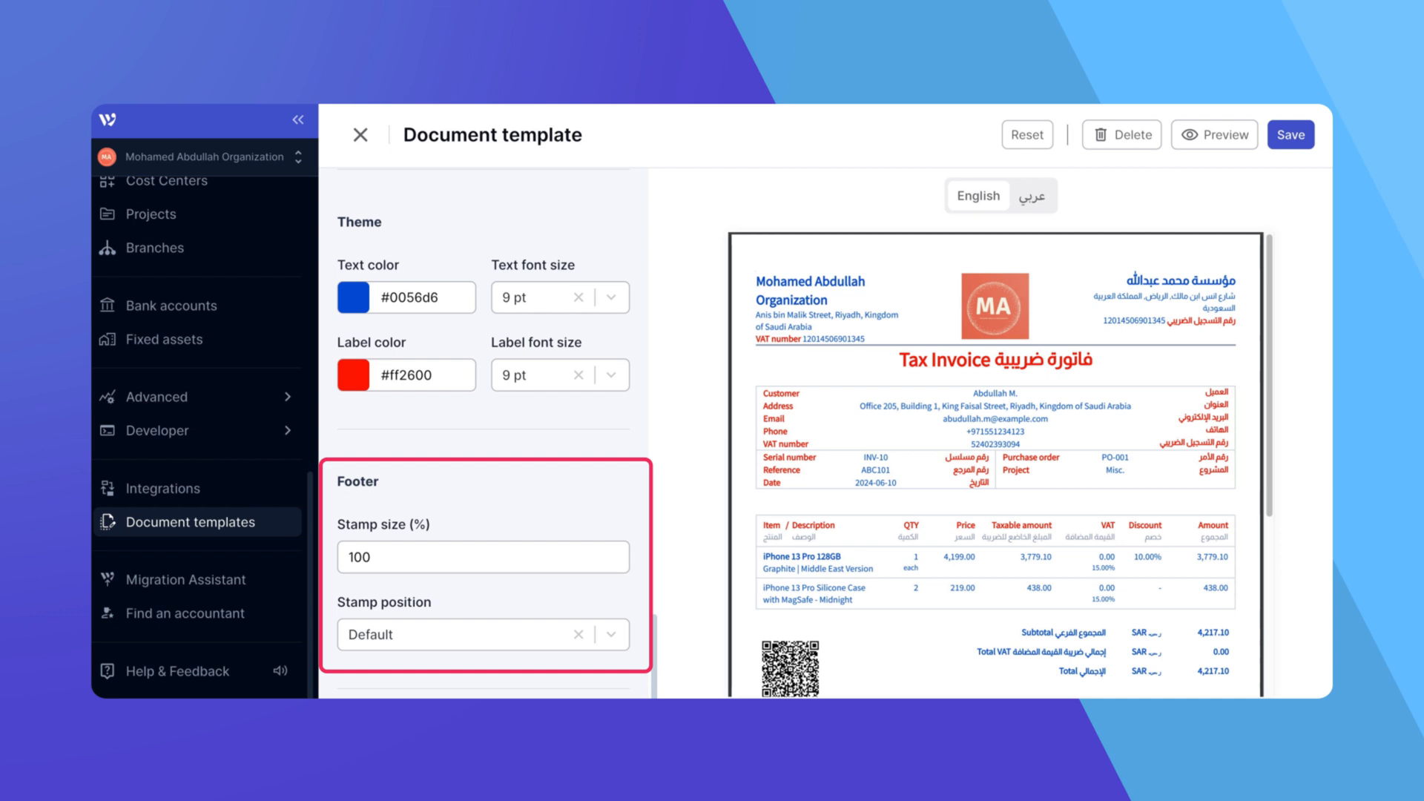
scroll("down", 3)
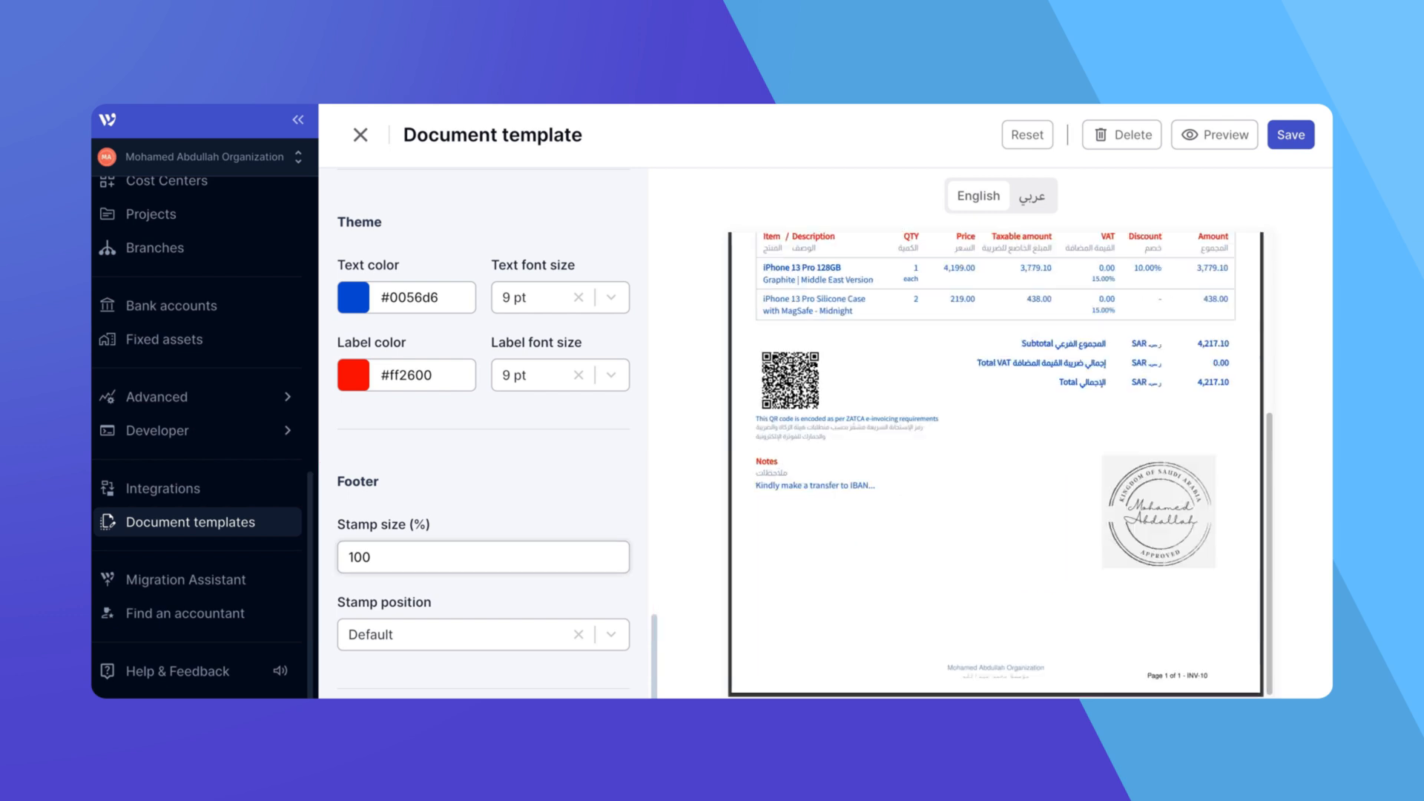